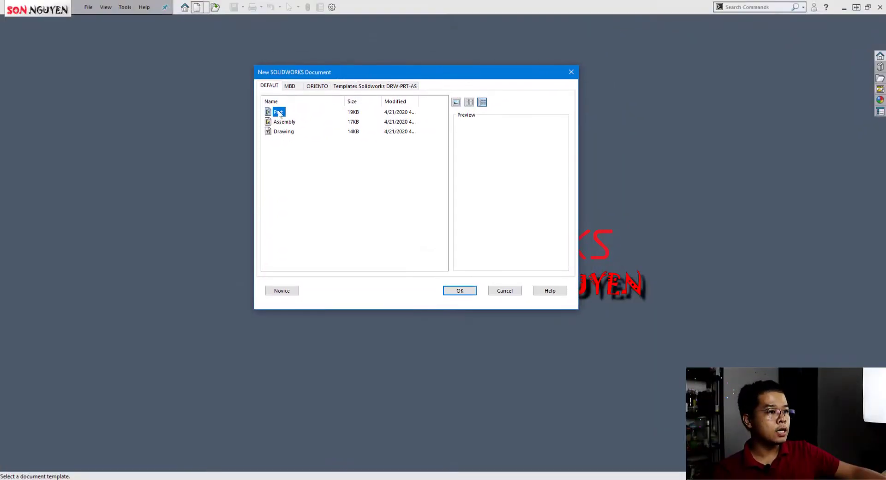
pyautogui.moveTo(270, 122)
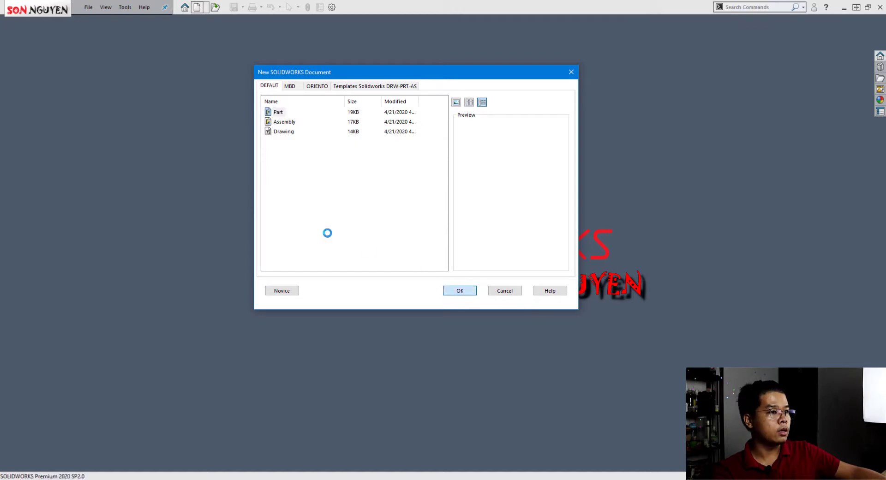
# Step: Create a blank part, Part1, from the default Part template
pyautogui.click(460, 290)
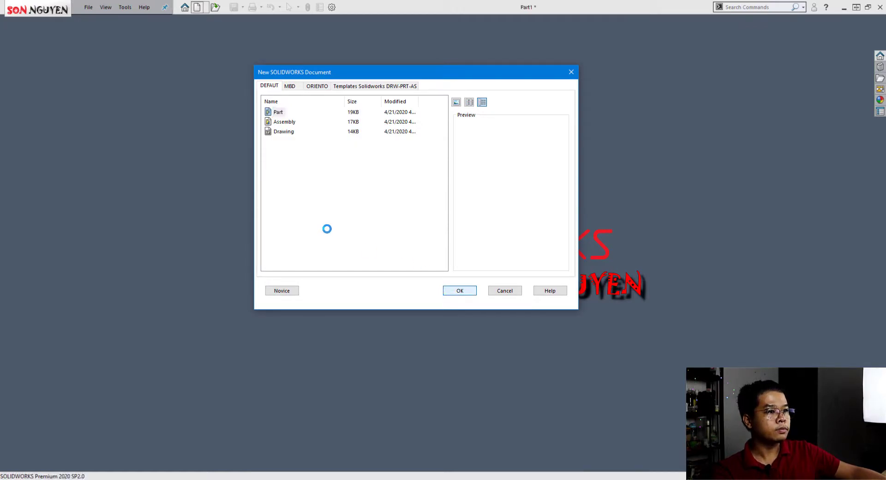
pyautogui.click(459, 291)
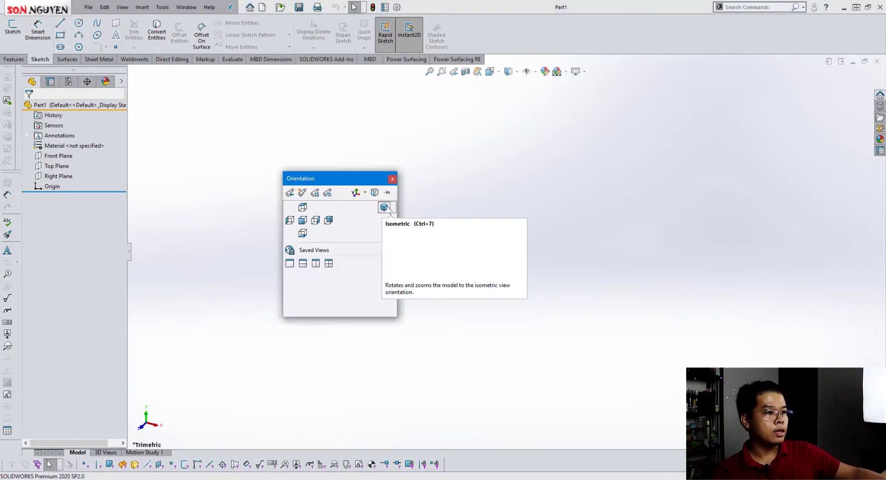
# Step: Move the Orientation dialog aside and view Part1 from the Front
pyautogui.moveTo(339, 178); pyautogui.dragTo(354, 155)
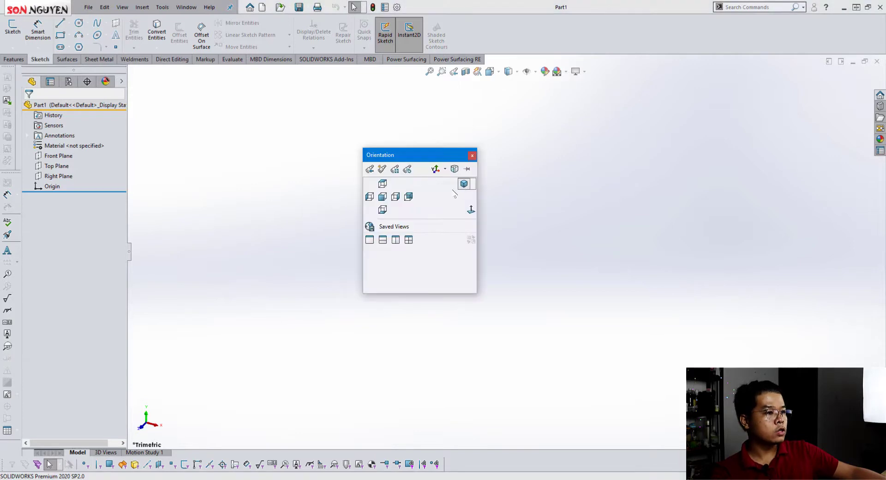
pyautogui.moveTo(382, 197)
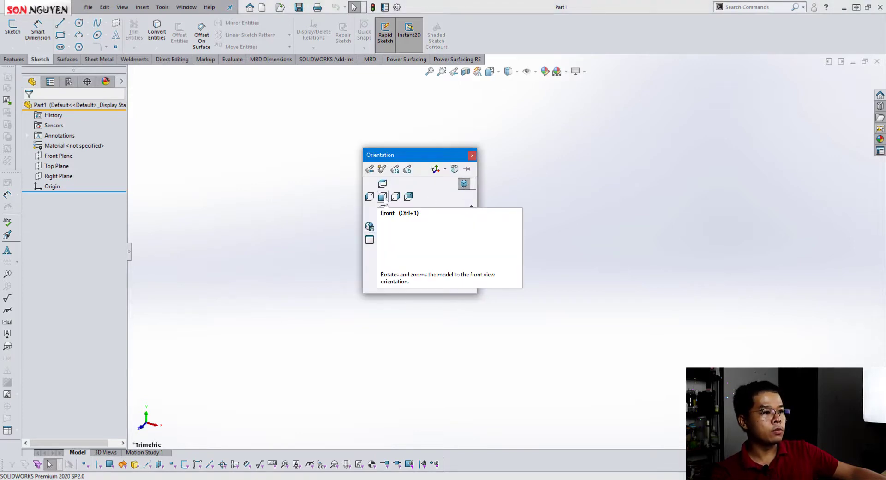
pyautogui.click(382, 197)
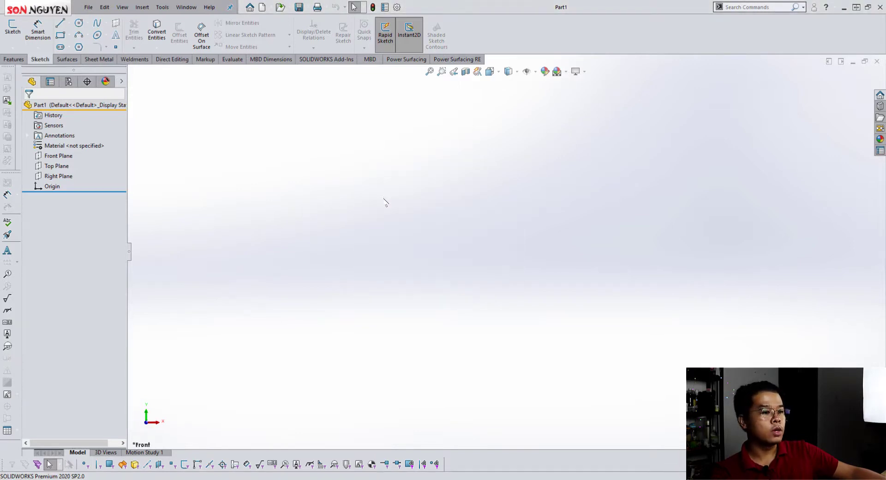
pyautogui.moveTo(160, 407)
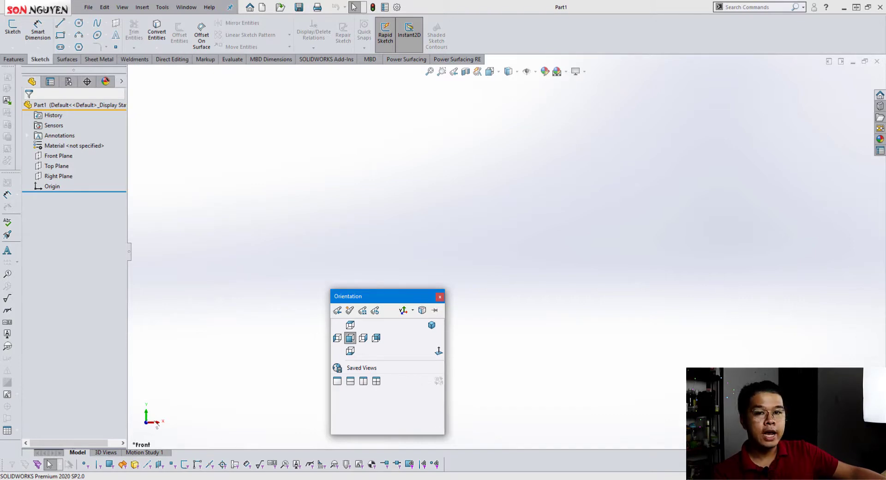
pyautogui.moveTo(193, 427)
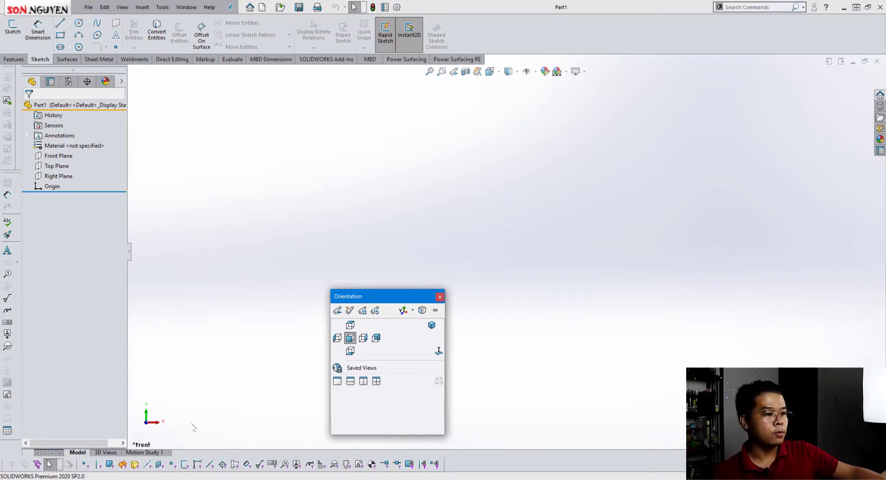
pyautogui.moveTo(350, 311)
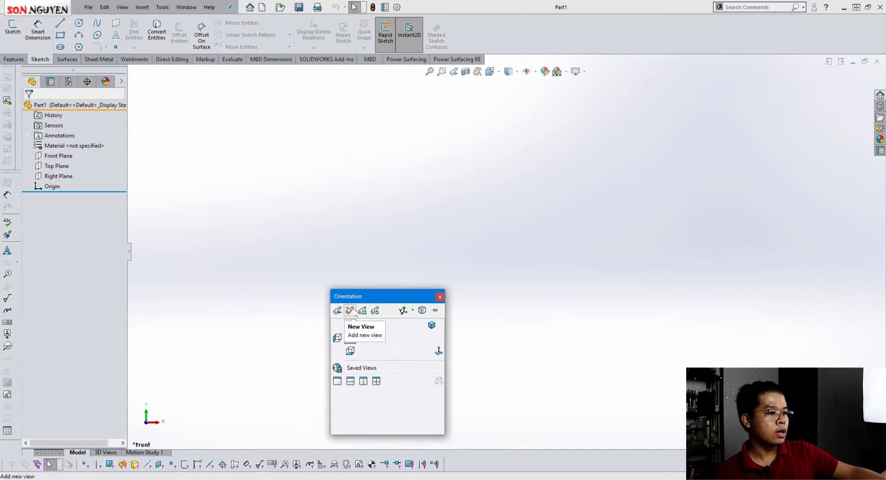
pyautogui.moveTo(362, 310)
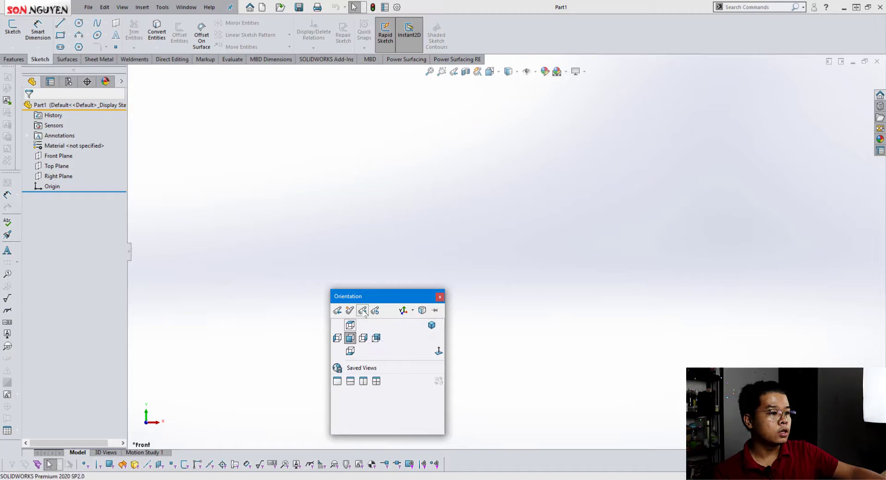
pyautogui.moveTo(350, 325)
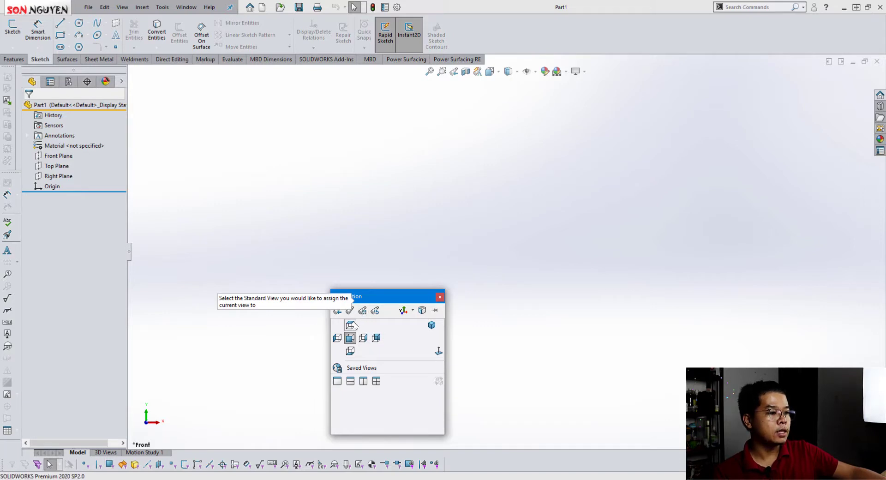
# Step: Reassign the current orientation as the Top standard view, confirm, and check Front shows Z up
pyautogui.click(351, 325)
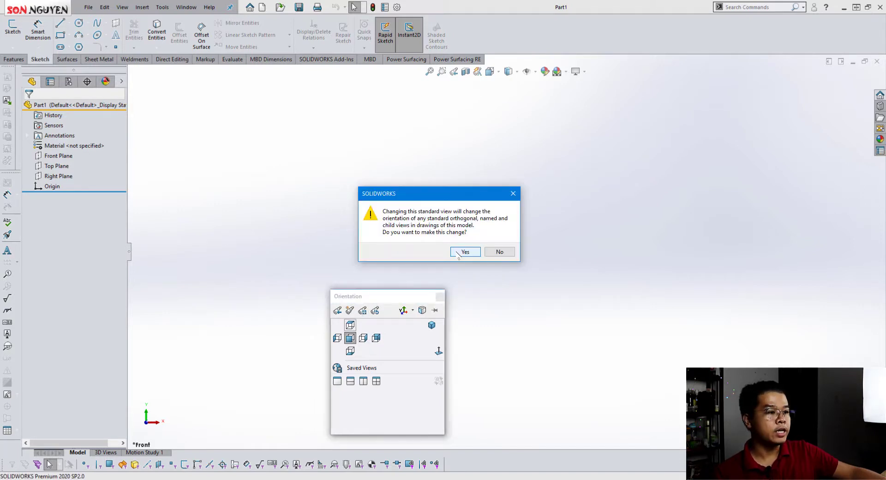
pyautogui.click(465, 252)
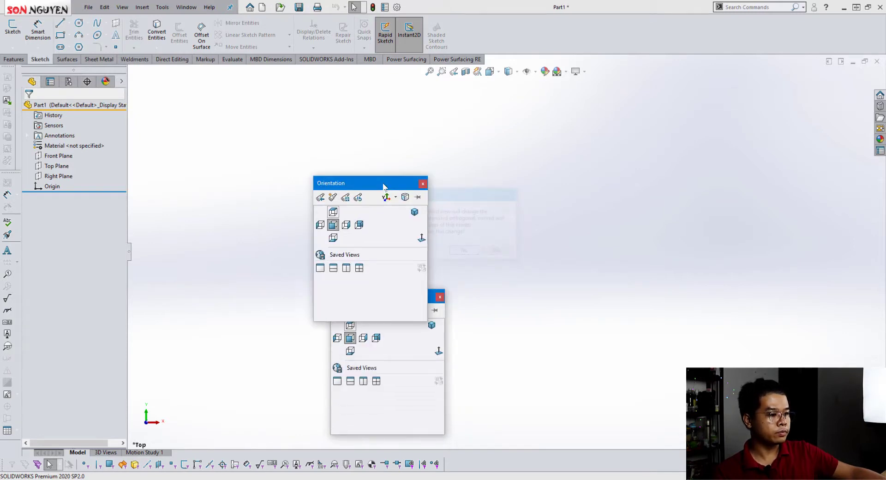
pyautogui.click(422, 183)
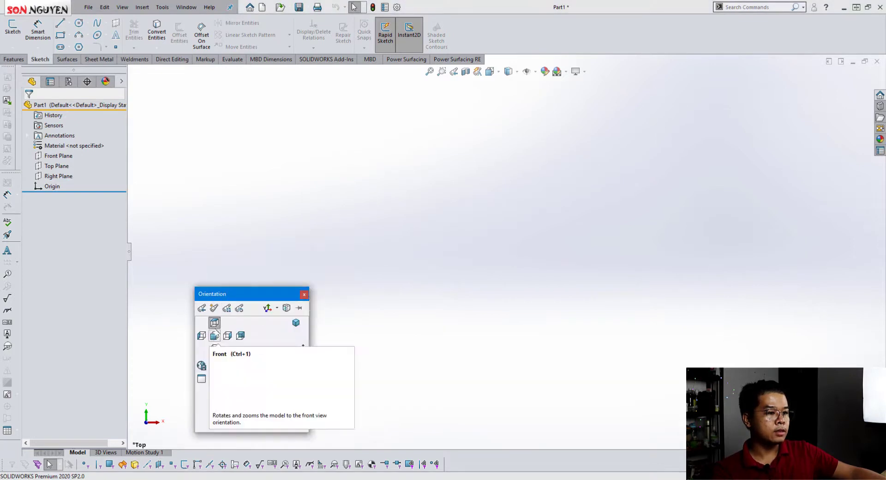
pyautogui.click(214, 323)
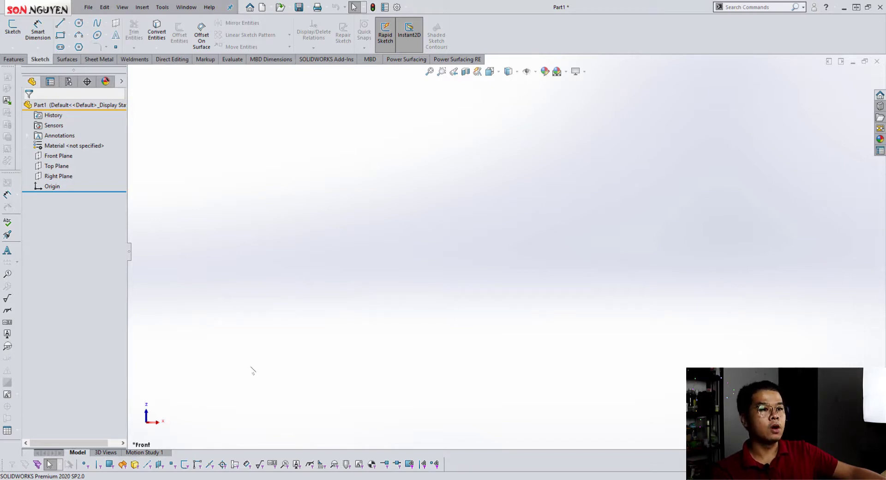
# Step: Save the part as a Part Templates (*.prtdot) file named 'Z up' in DEFAUT
pyautogui.click(89, 7)
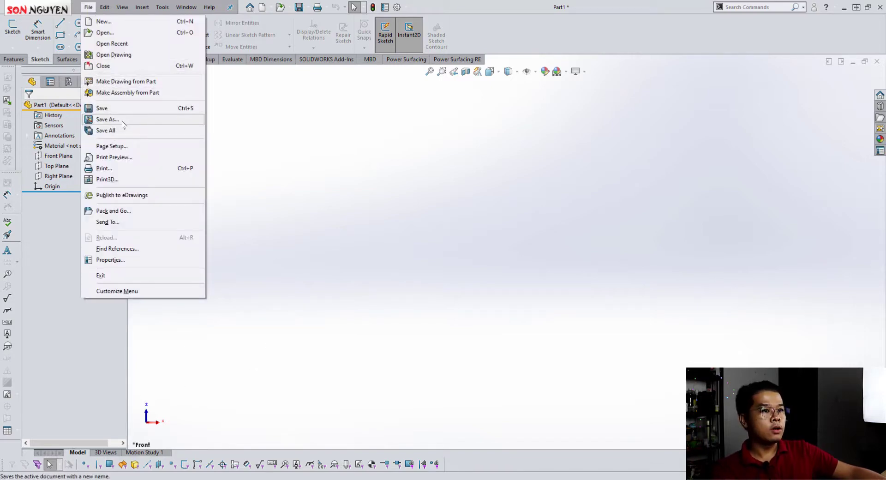
pyautogui.click(107, 119)
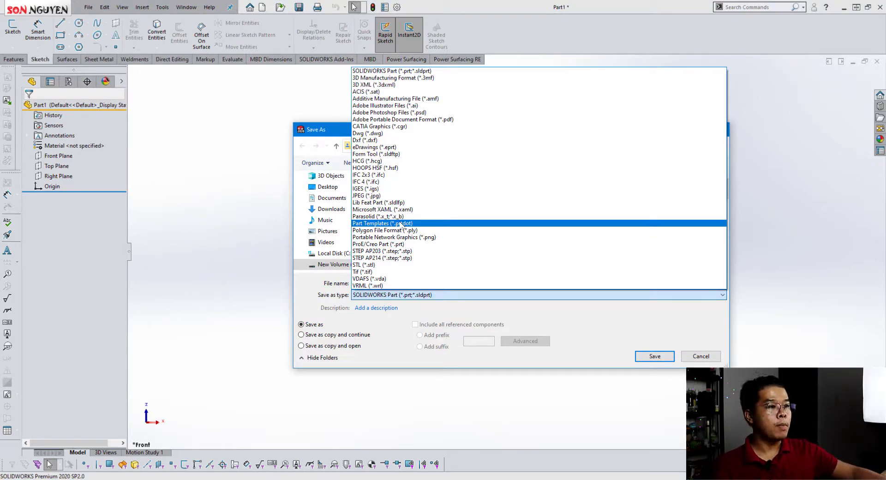
pyautogui.click(371, 223)
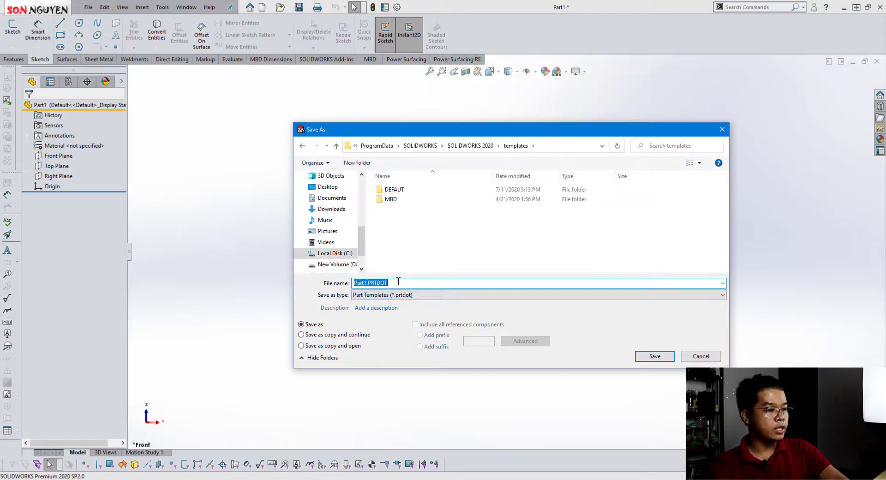
pyautogui.write('Z up')
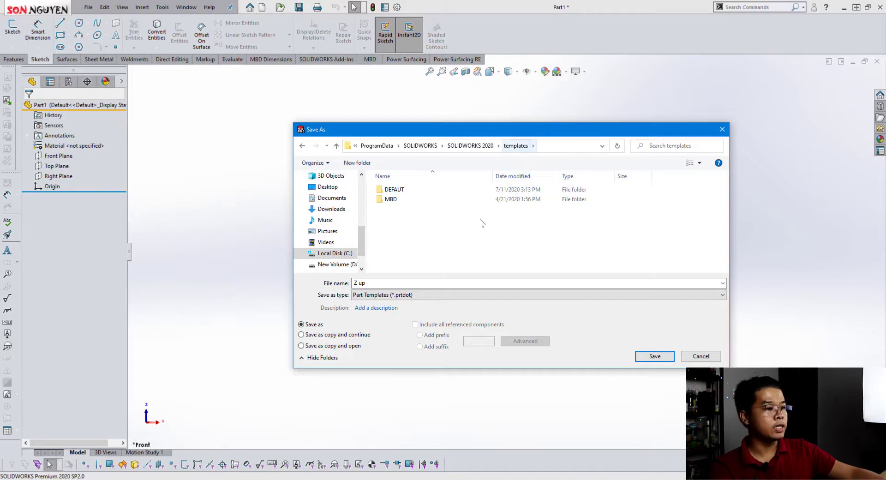
pyautogui.doubleClick(394, 189)
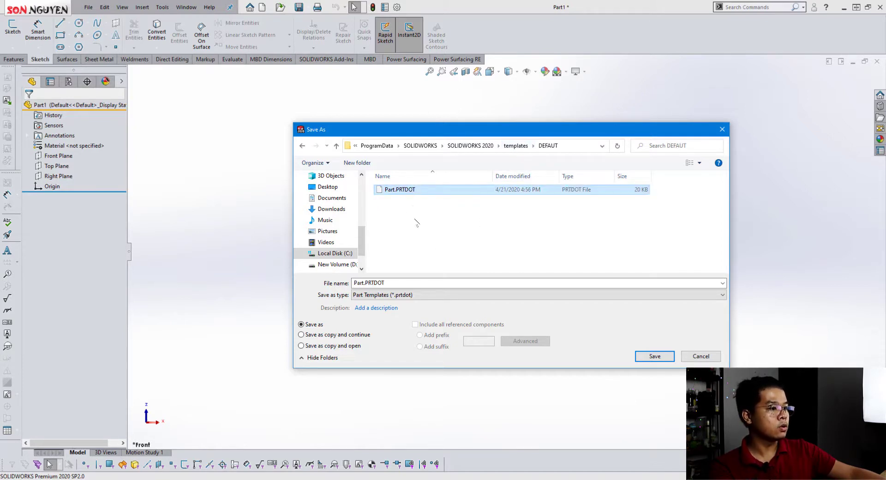
pyautogui.moveTo(428, 261)
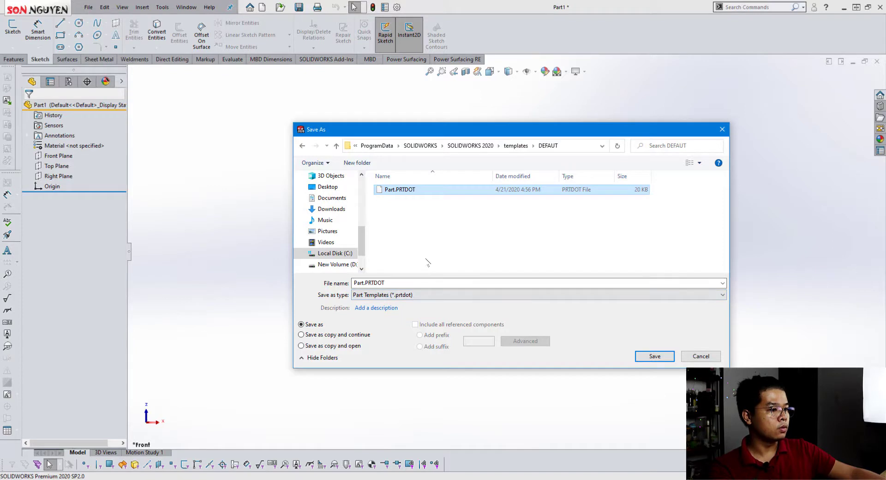
pyautogui.click(515, 145)
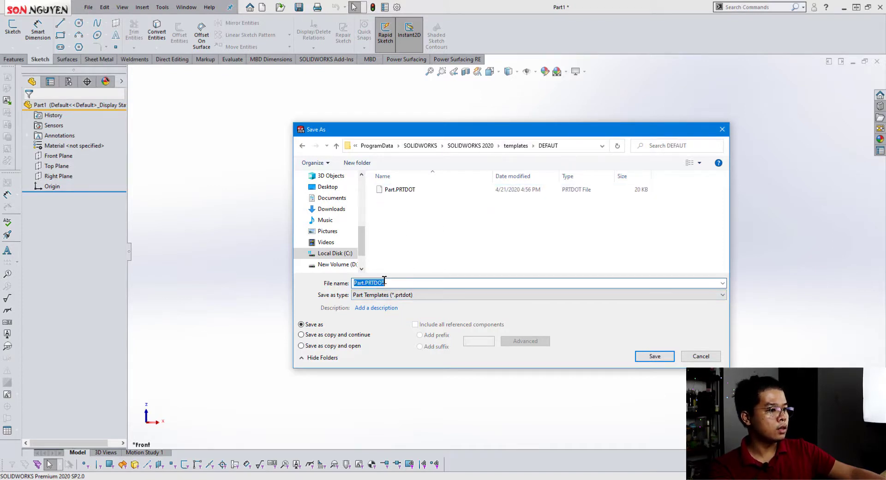
pyautogui.write('zupo')
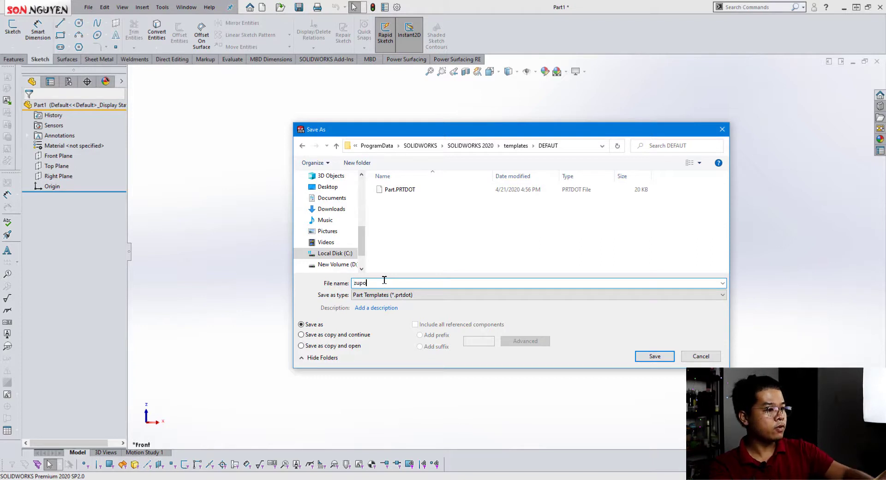
pyautogui.press('Ctrl+a')
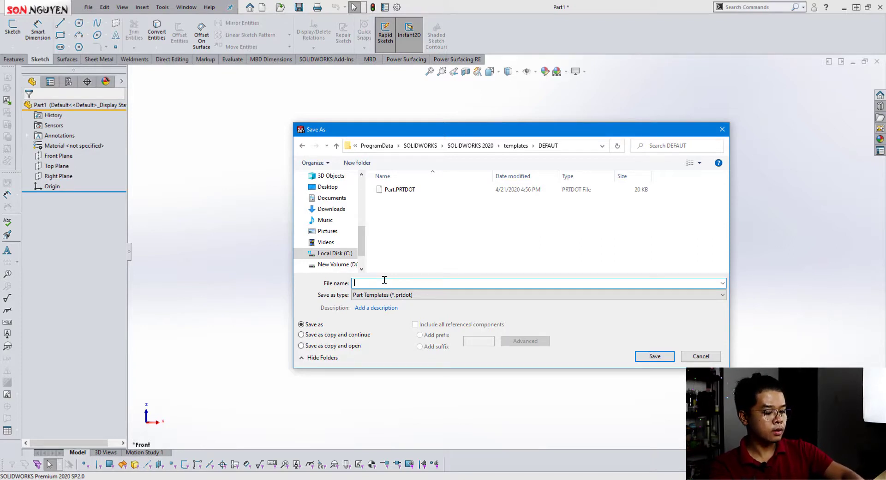
pyautogui.write('Z up')
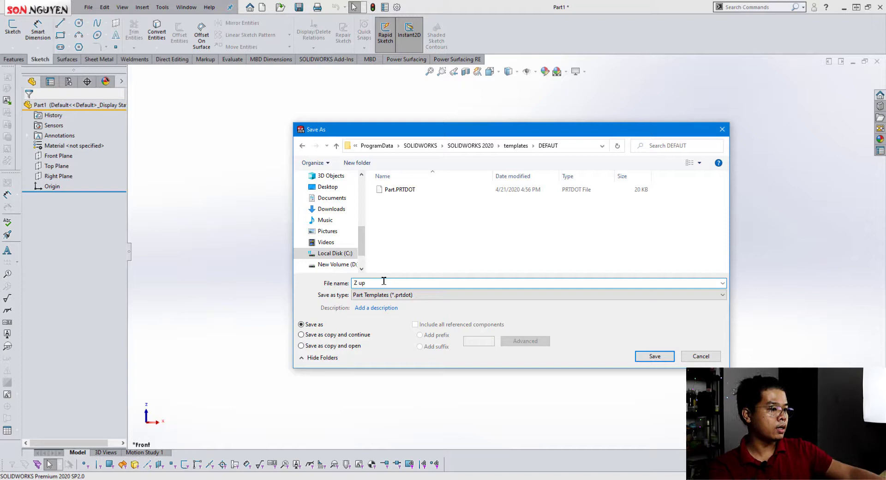
pyautogui.click(654, 356)
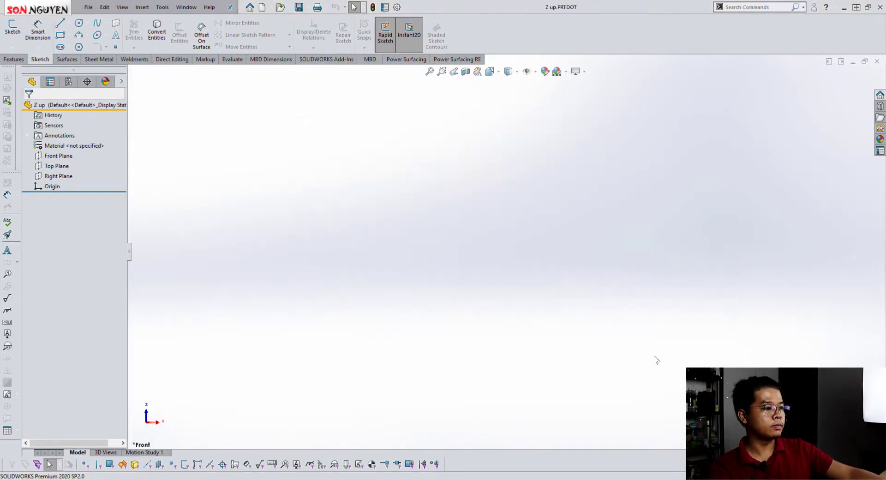
pyautogui.moveTo(184, 348)
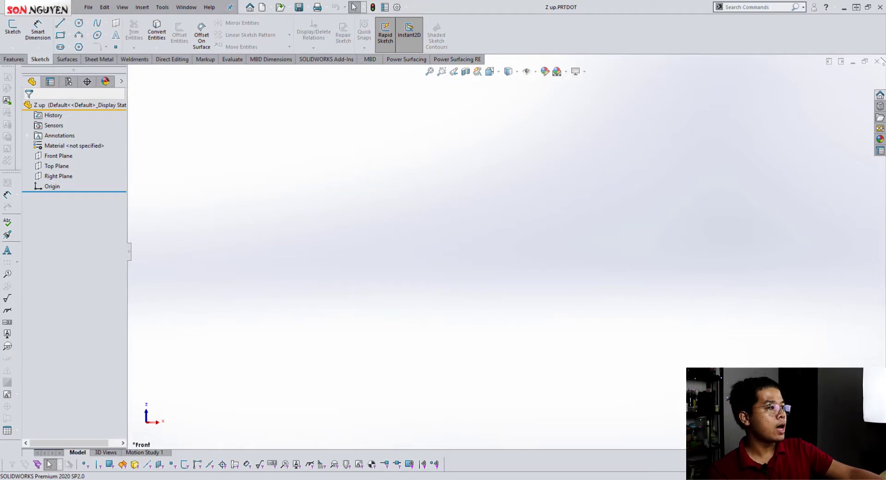
pyautogui.moveTo(876, 61)
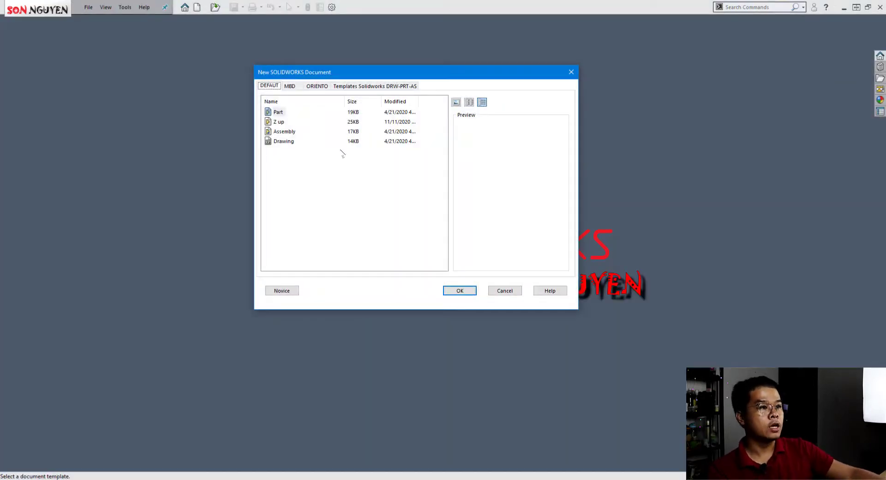
# Step: Create Part2 from the 'Z up' template on the DEFAUT tab
pyautogui.click(279, 121)
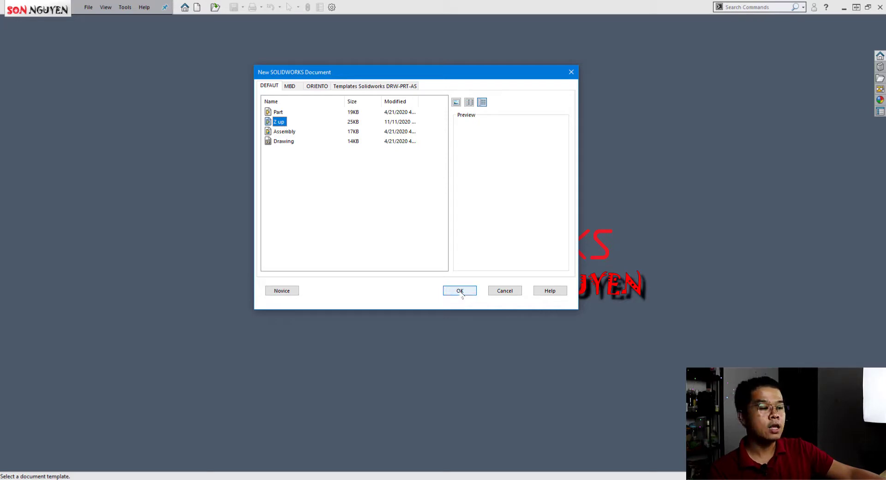
pyautogui.click(459, 290)
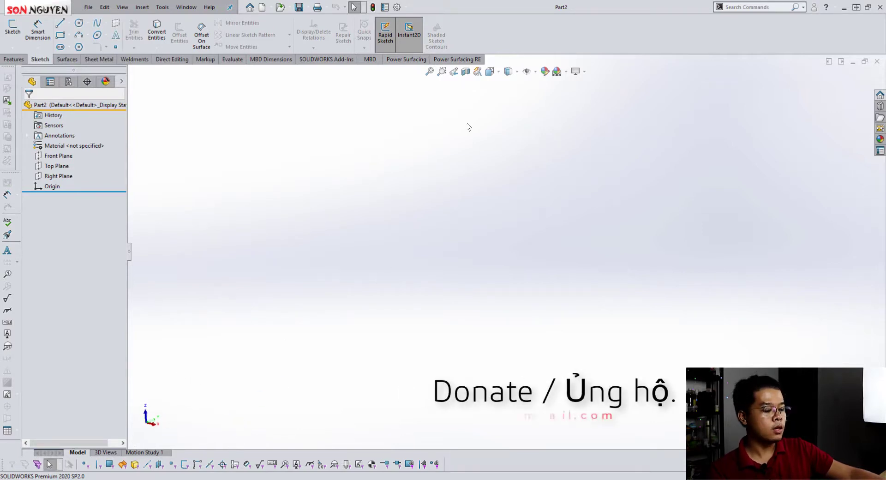
# Step: Show the Orientation options and turn on the View Selector cube around Part2
pyautogui.press('space')
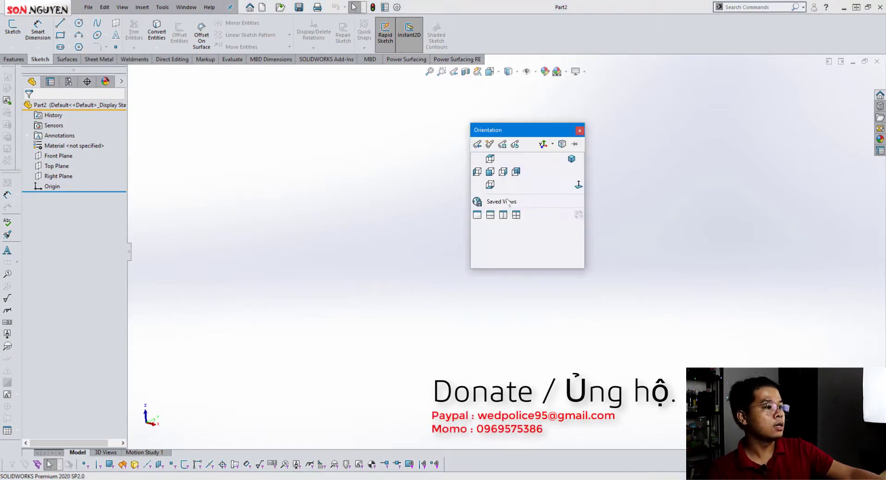
pyautogui.moveTo(562, 145)
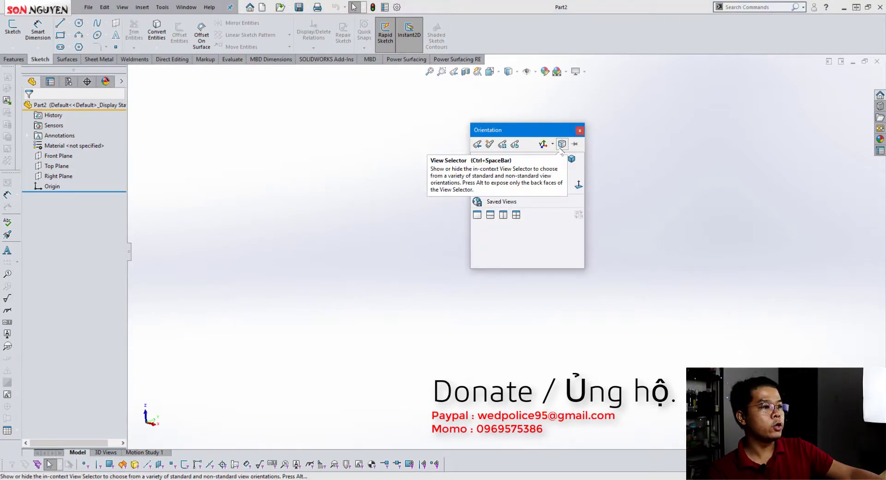
pyautogui.click(561, 144)
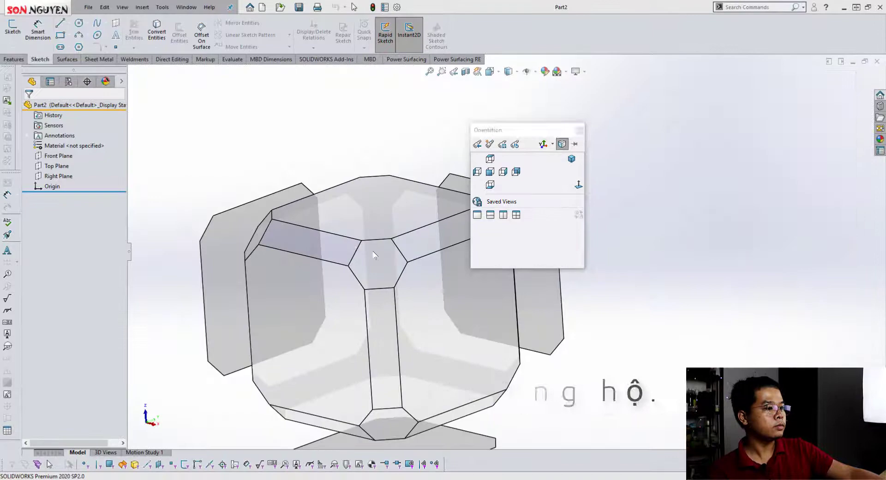